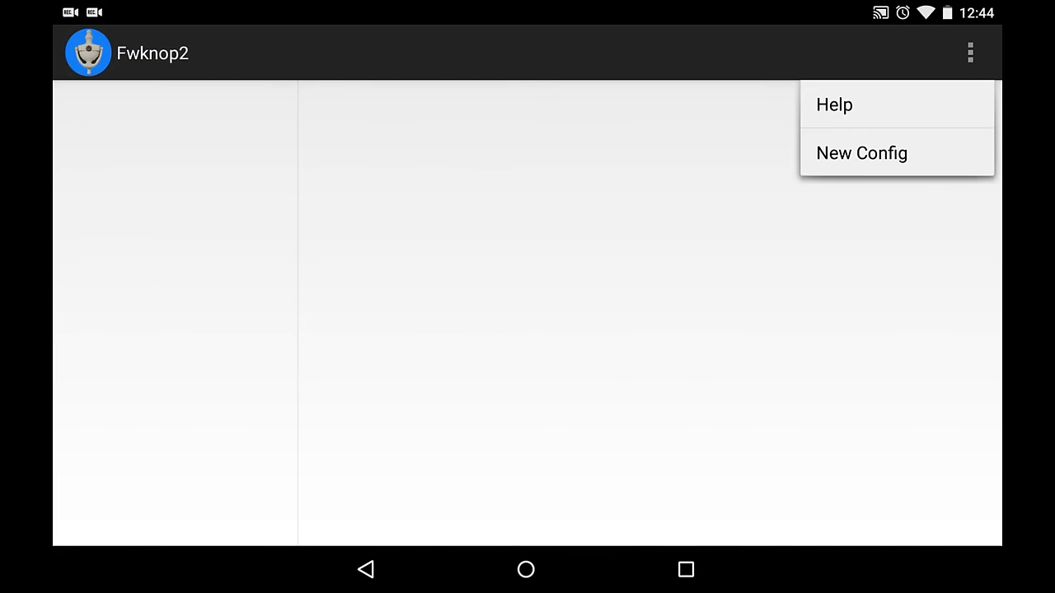
# Create a new Fwknop2 configuration nicknamed 'router'.
pyautogui.click(862, 152)
pyautogui.write('router')
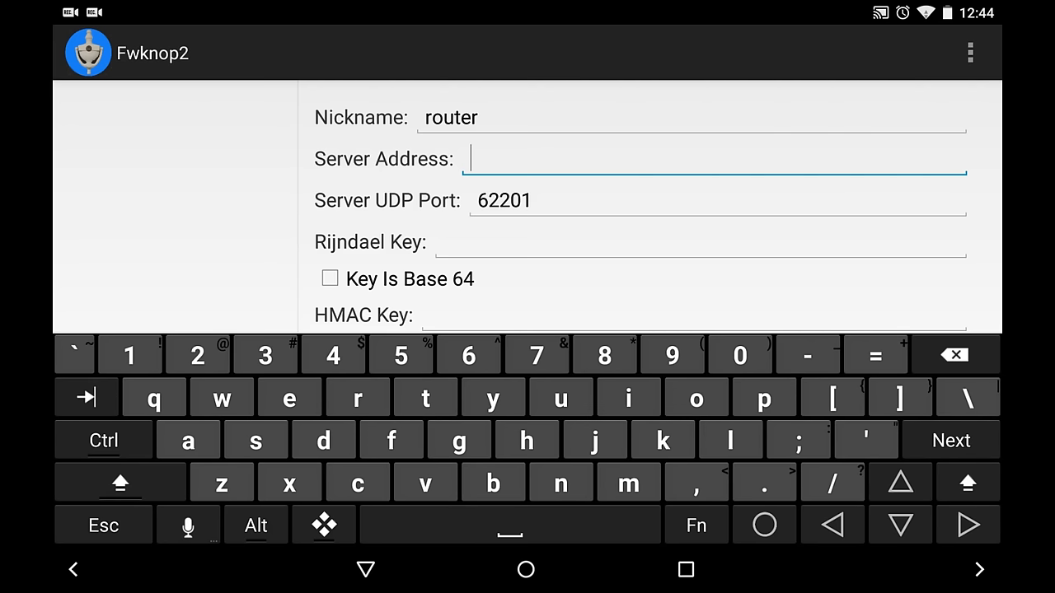
# Enter 24.49.218.26 as the router config's server address and dismiss the keyboard.
pyautogui.write('24.49.')
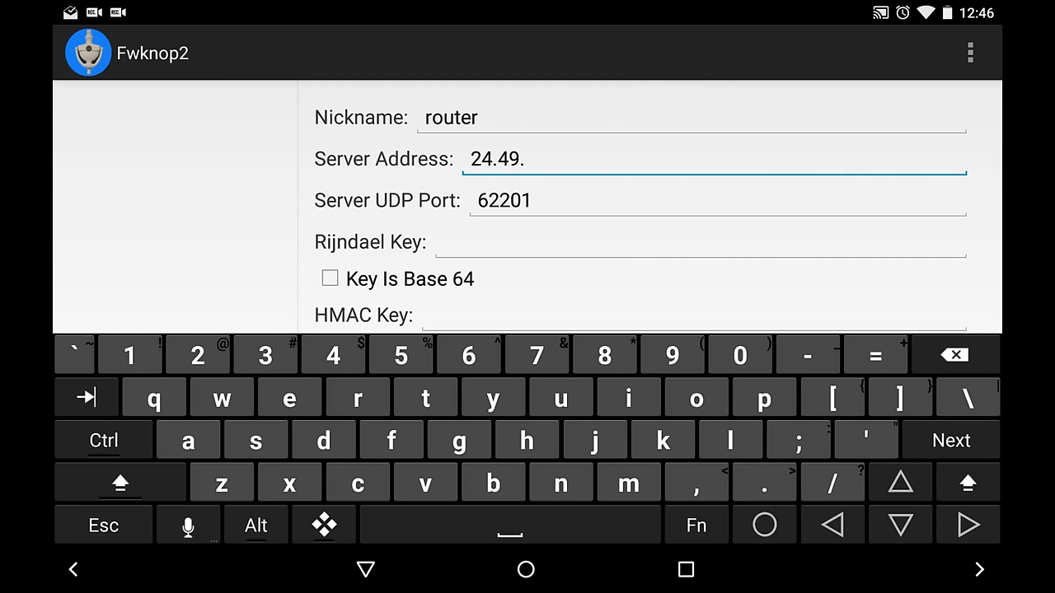
pyautogui.write('218')
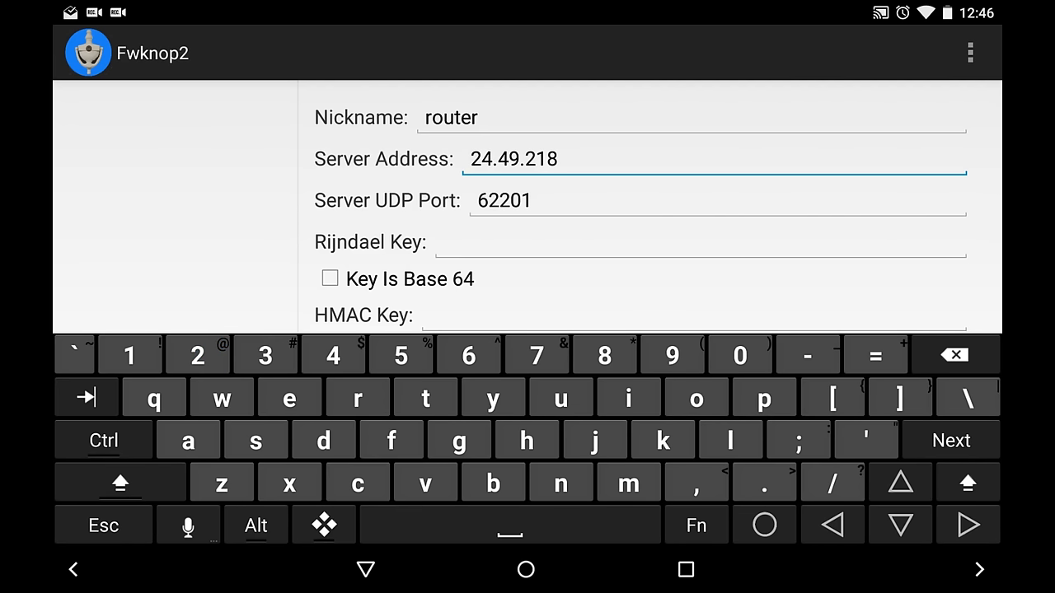
pyautogui.write('2')
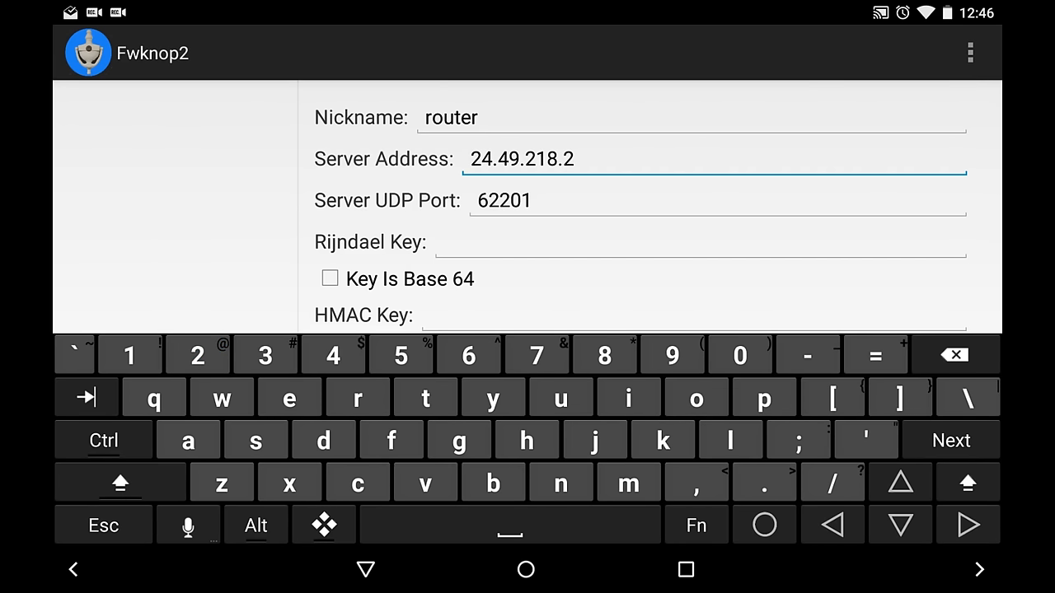
pyautogui.write('6')
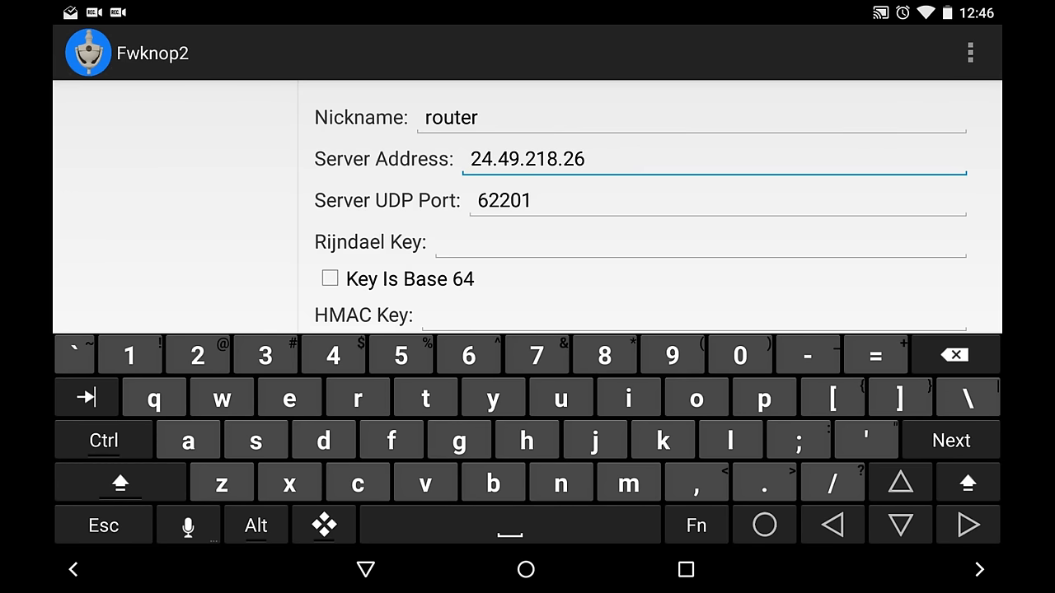
pyautogui.click(970, 53)
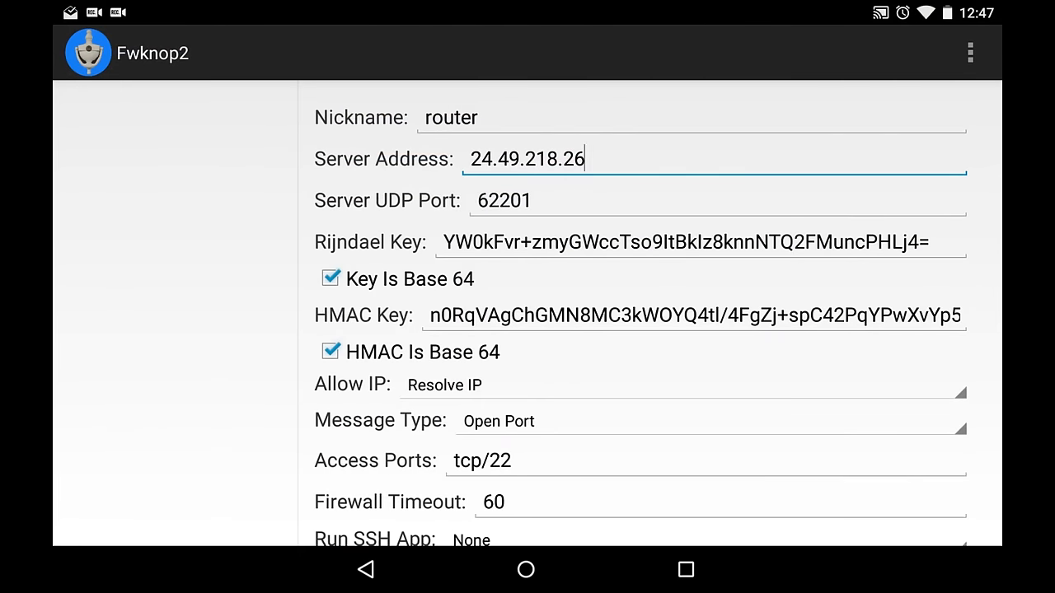
# Save the router configuration from the overflow menu.
pyautogui.click(970, 53)
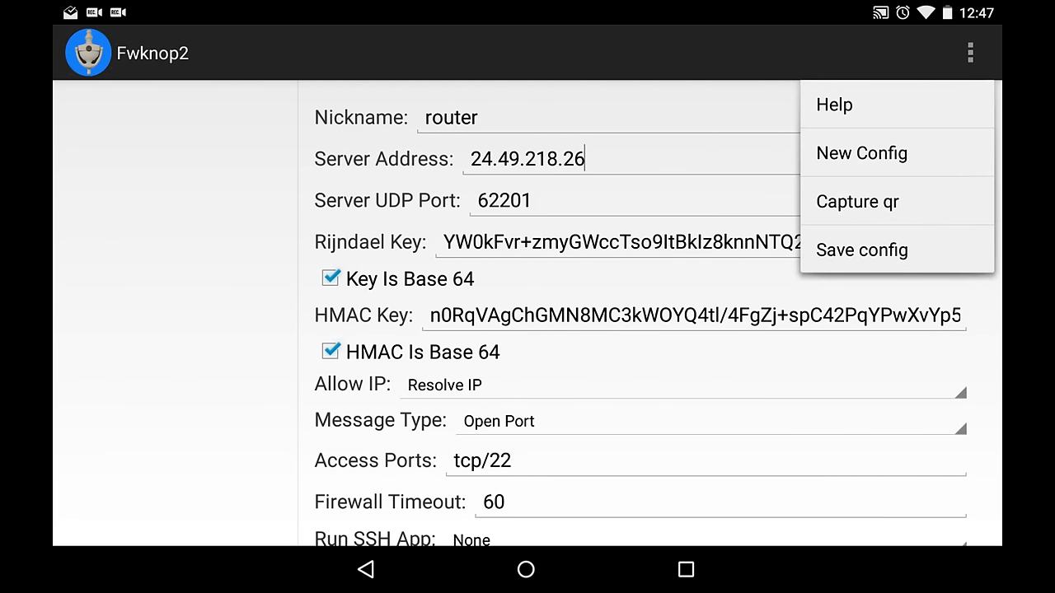
pyautogui.click(861, 250)
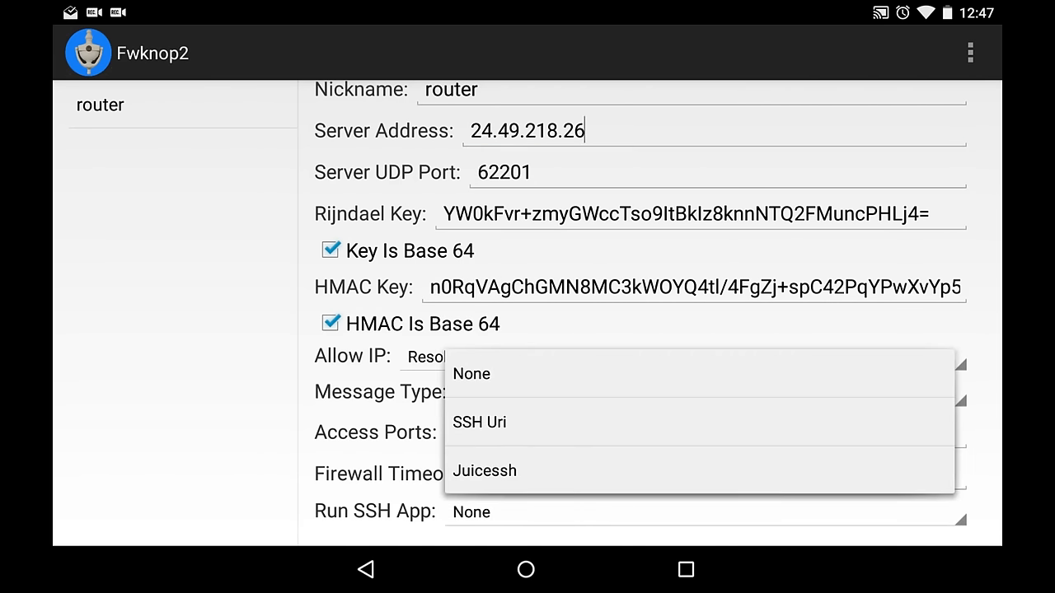
# Set Run SSH App to Juicessh and save the router configuration again.
pyautogui.click(484, 471)
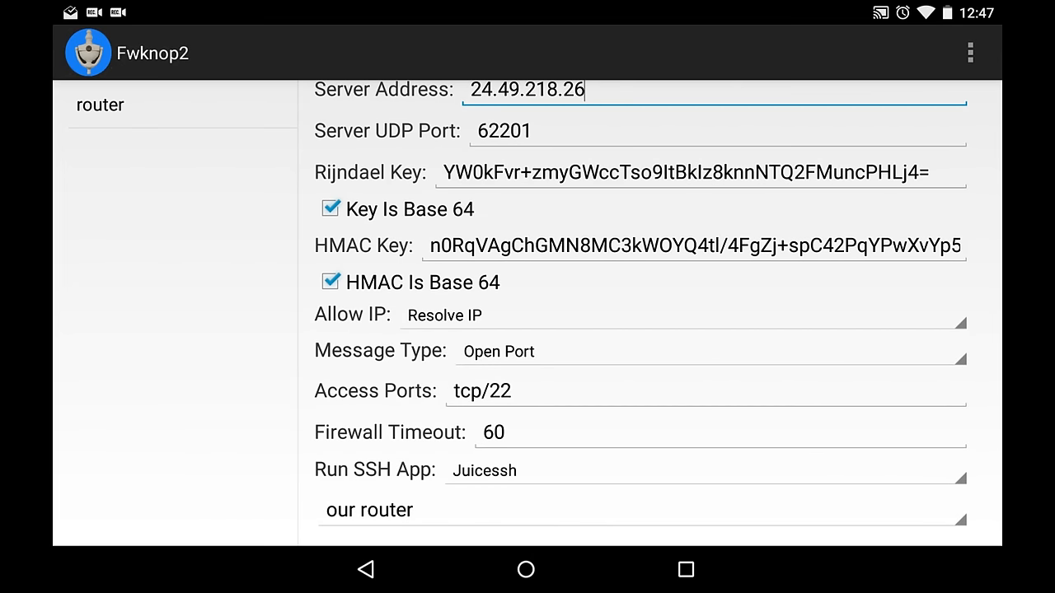
pyautogui.click(969, 53)
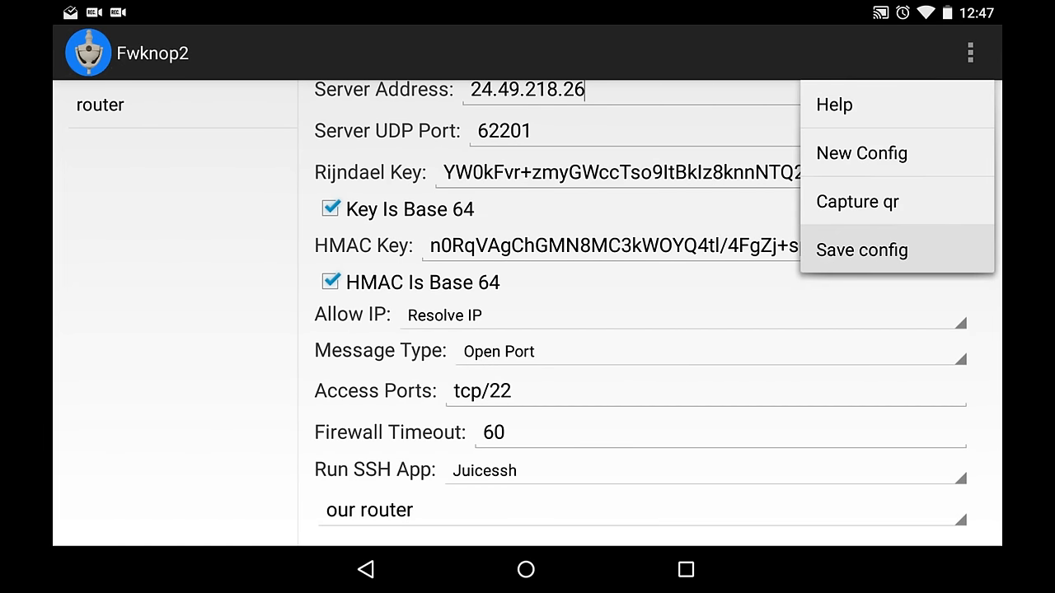
pyautogui.click(861, 250)
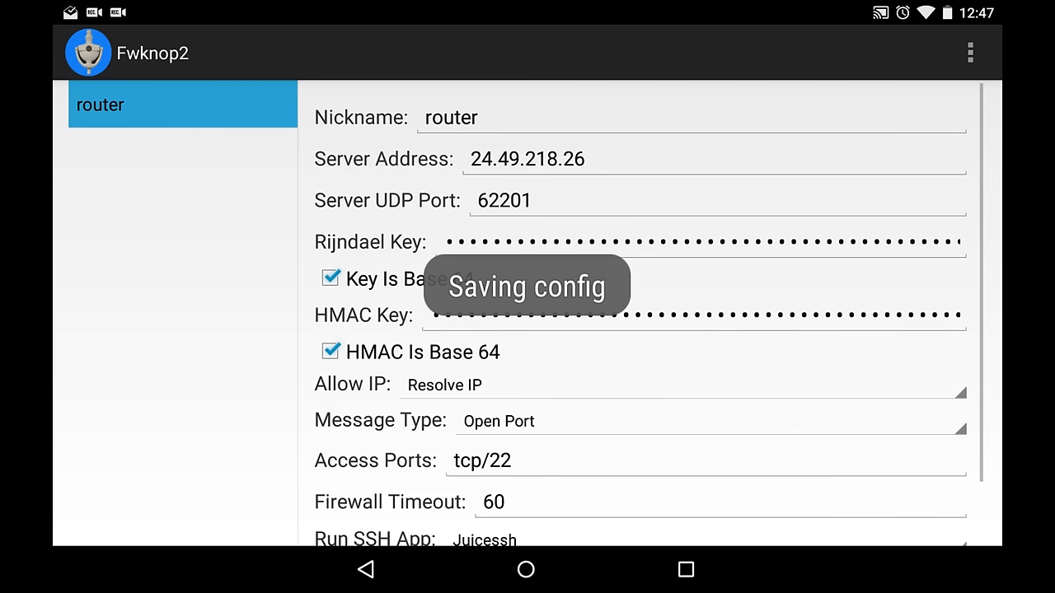